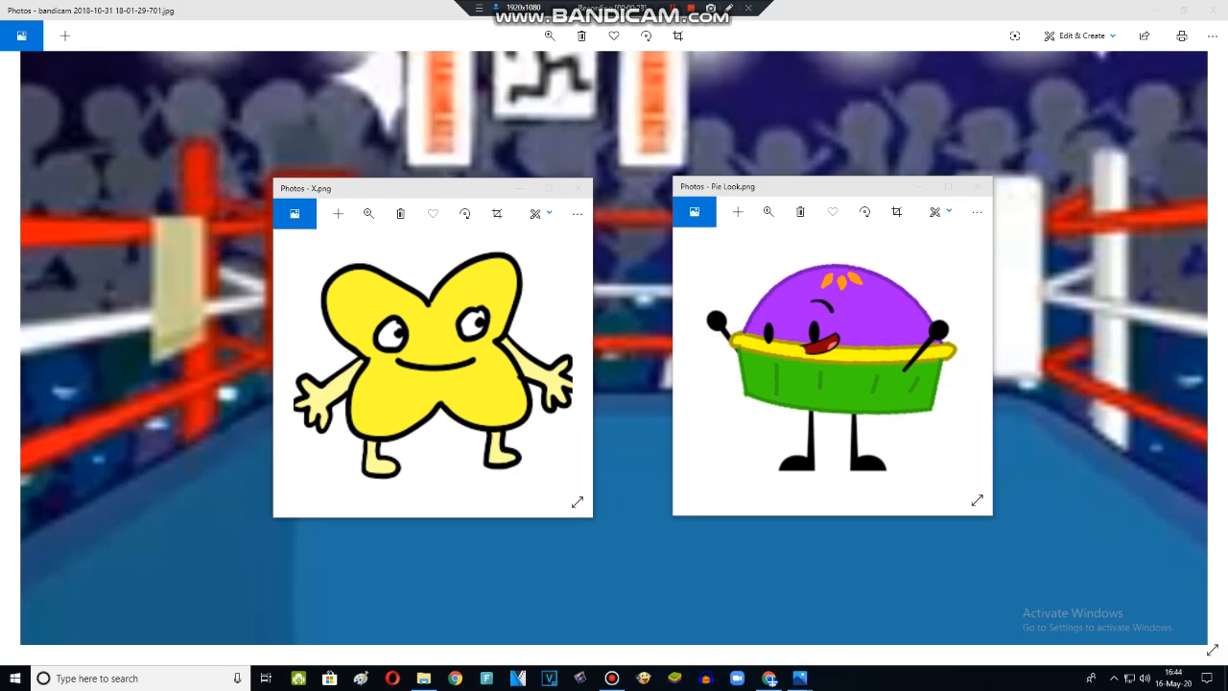
mouse_move(863, 211)
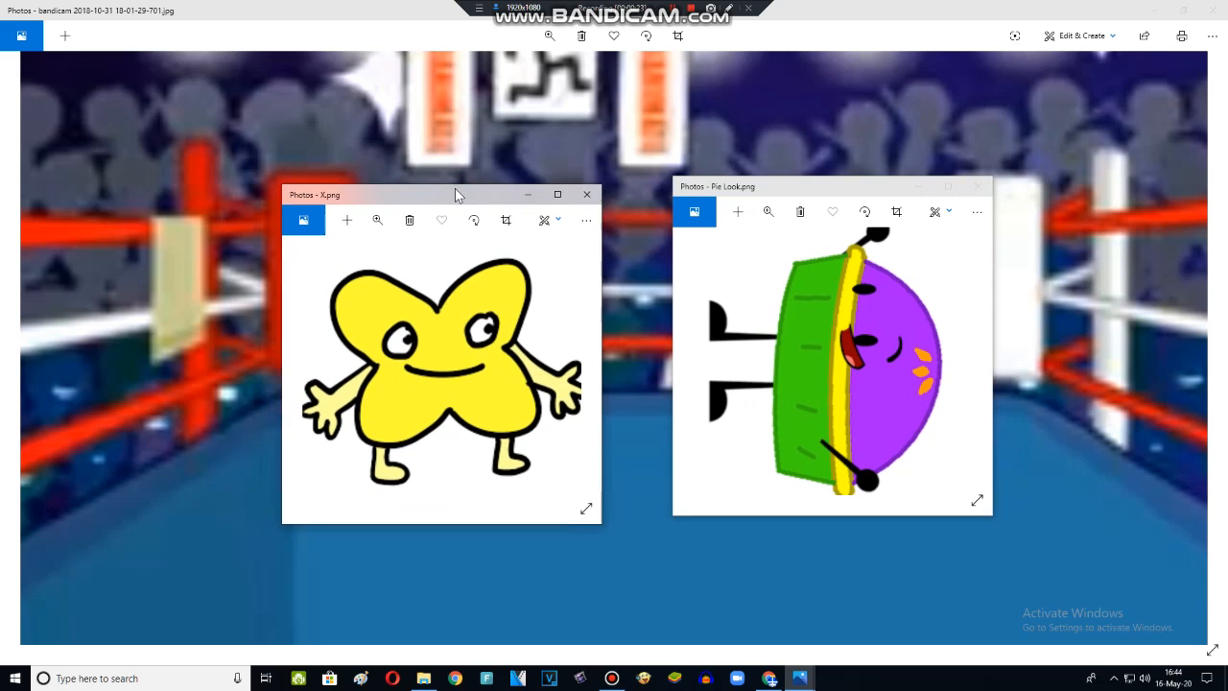
- Drag the X.png window toward the Pie Look window
drag(456, 194, 477, 193)
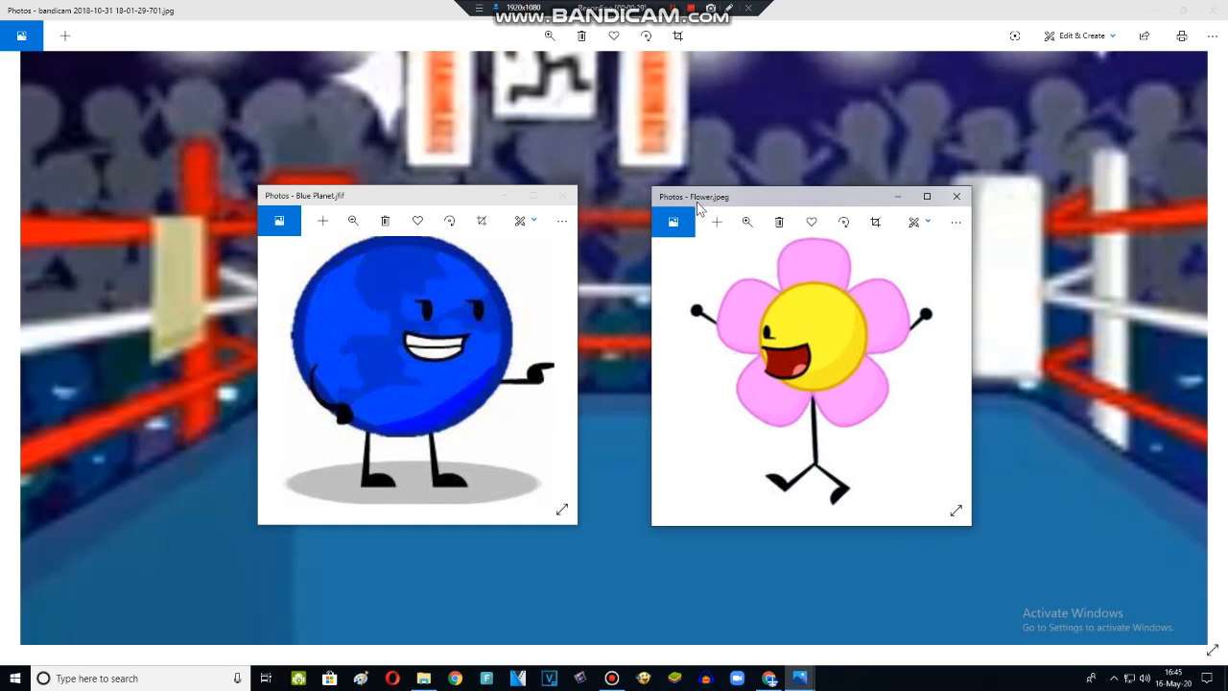
- Rotate the Flower.jpeg picture two quarter turns
click(844, 222)
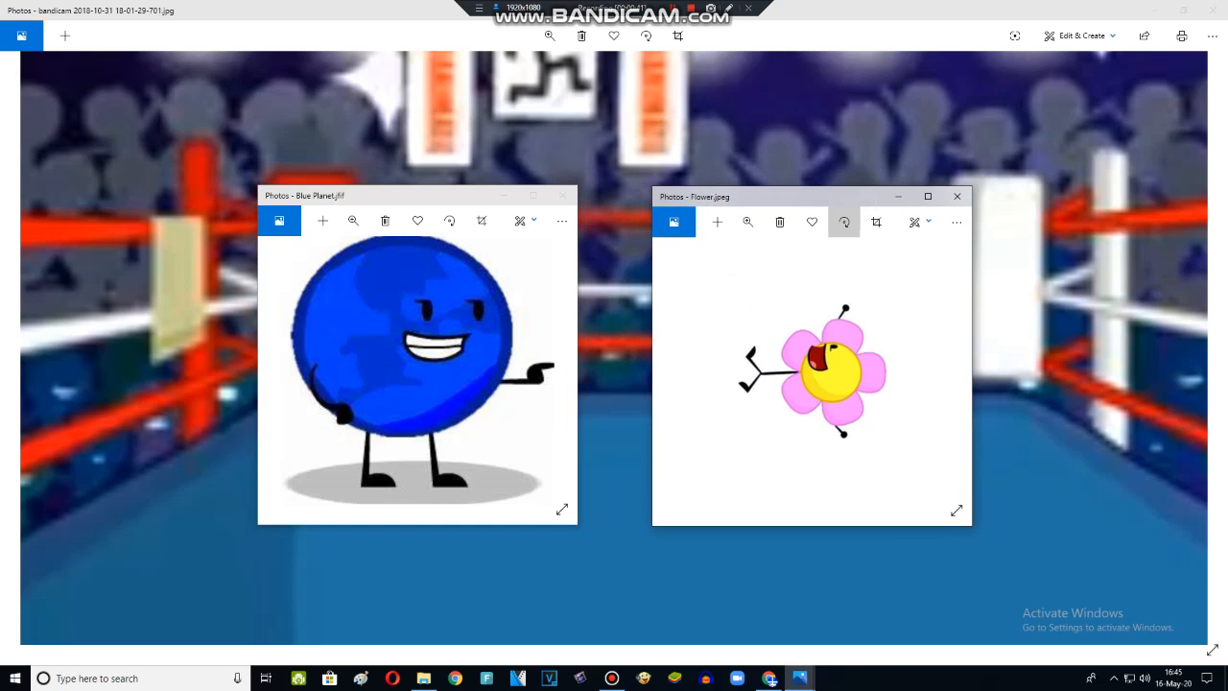
click(844, 221)
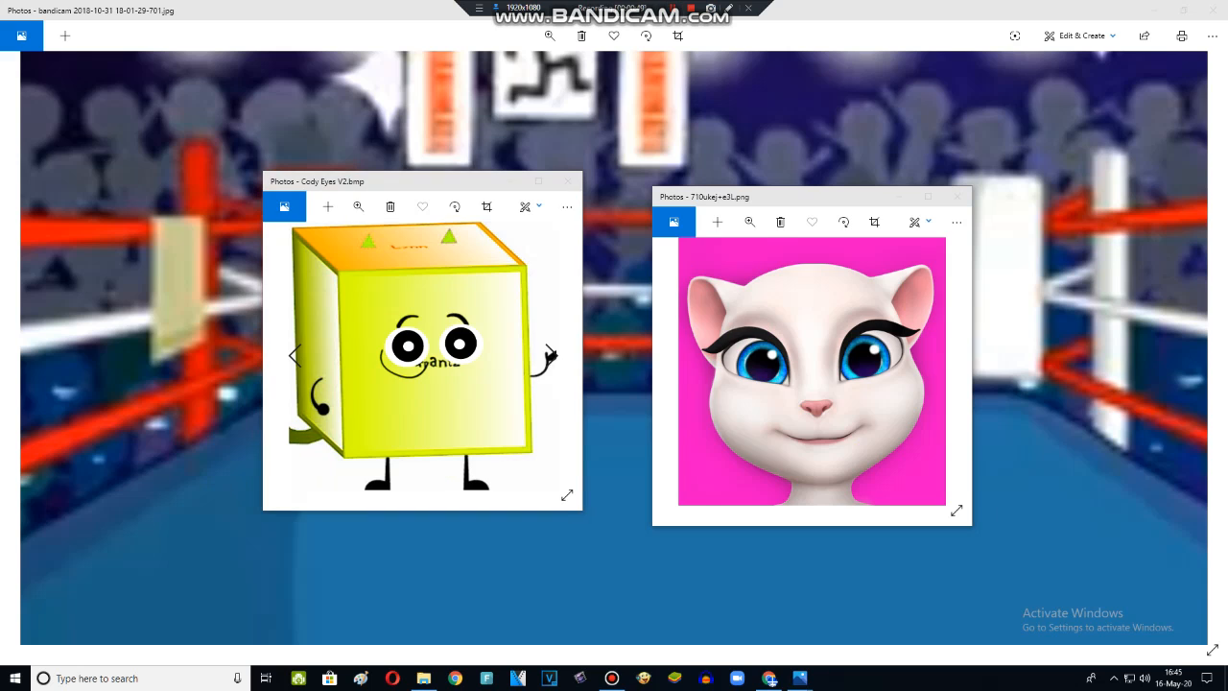
- Drag the Cody Eyes V2.bmp window closer to the cat face
drag(317, 181, 365, 186)
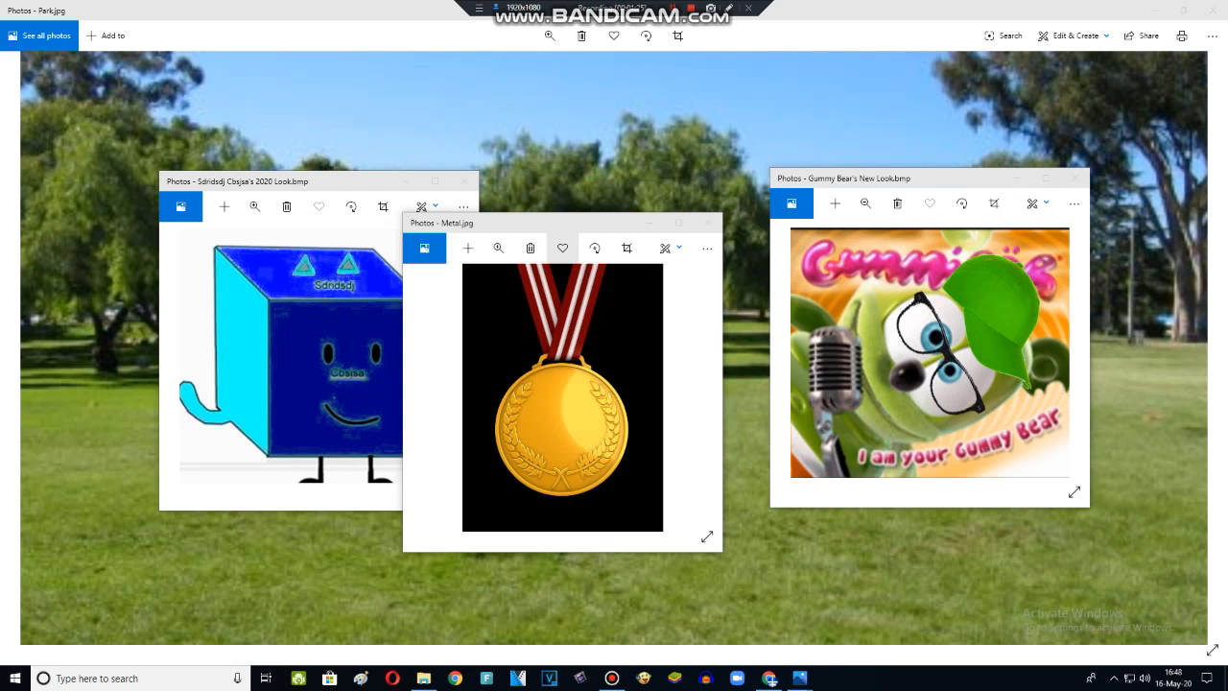
- Drag the Metal.jpg window down and right onto the Gummy Bear window
drag(562, 223, 591, 242)
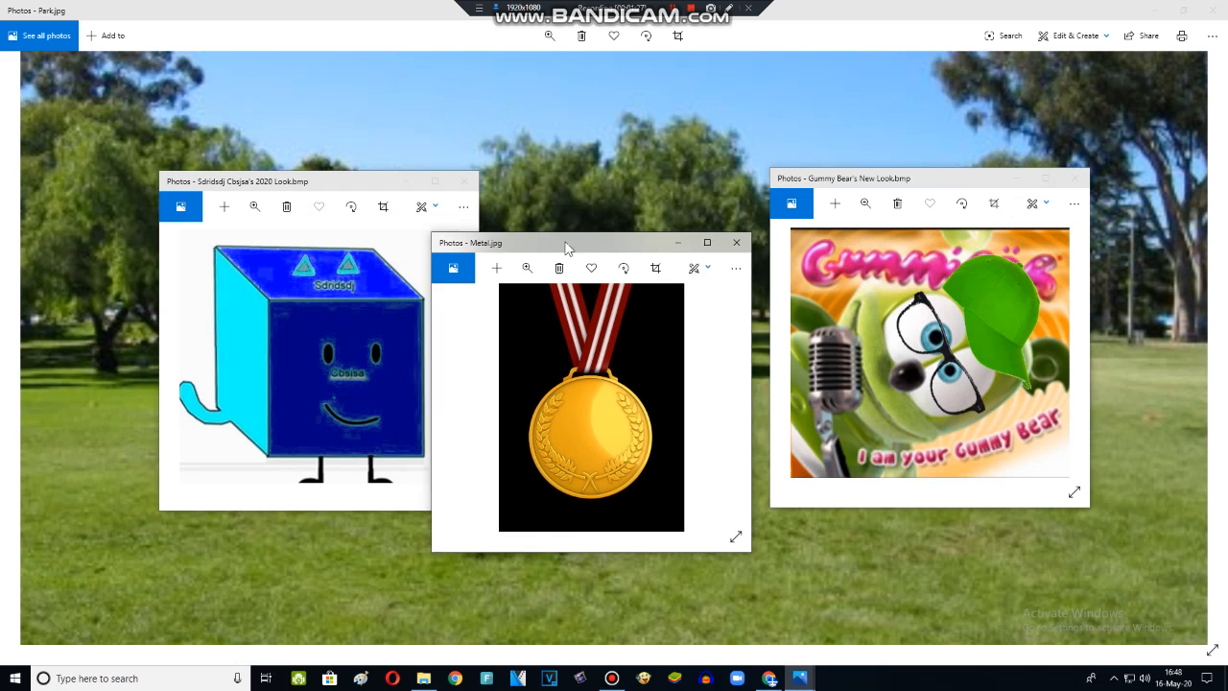
drag(566, 241, 686, 290)
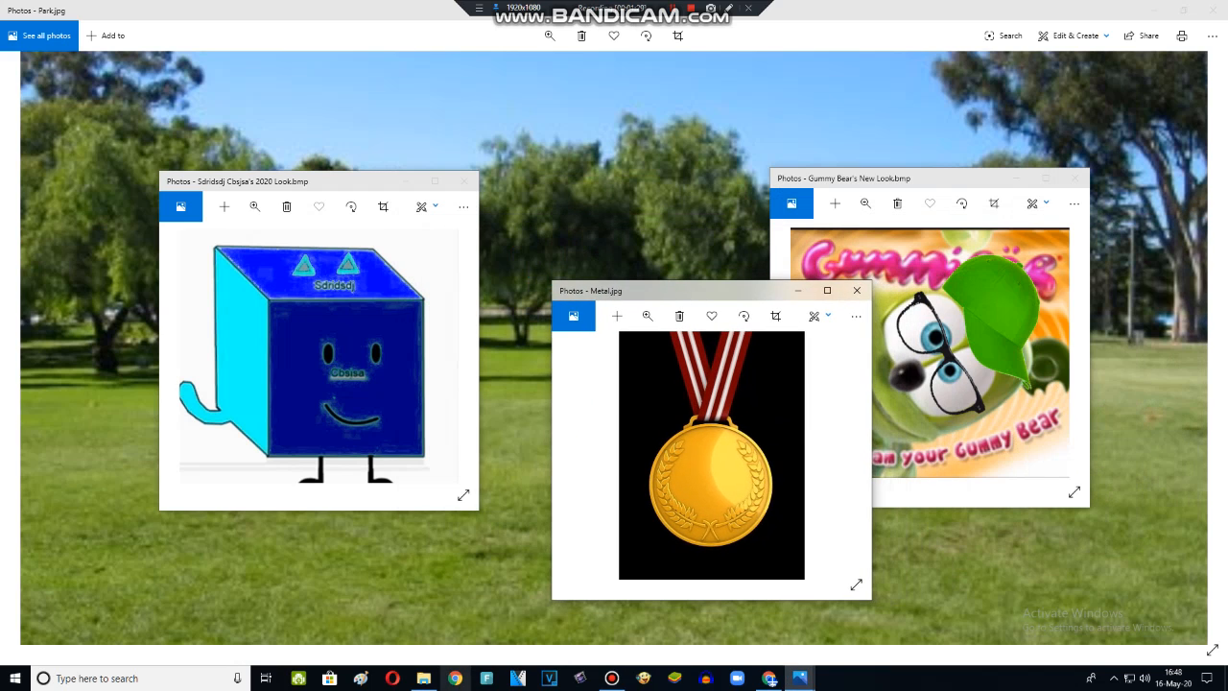